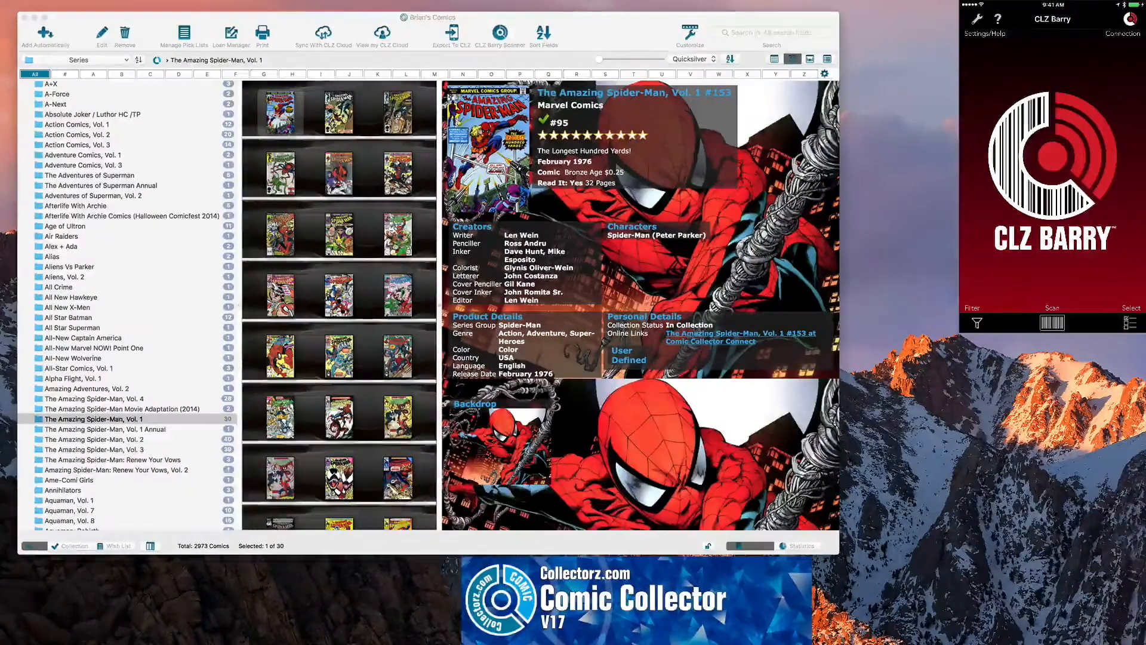
click(45, 33)
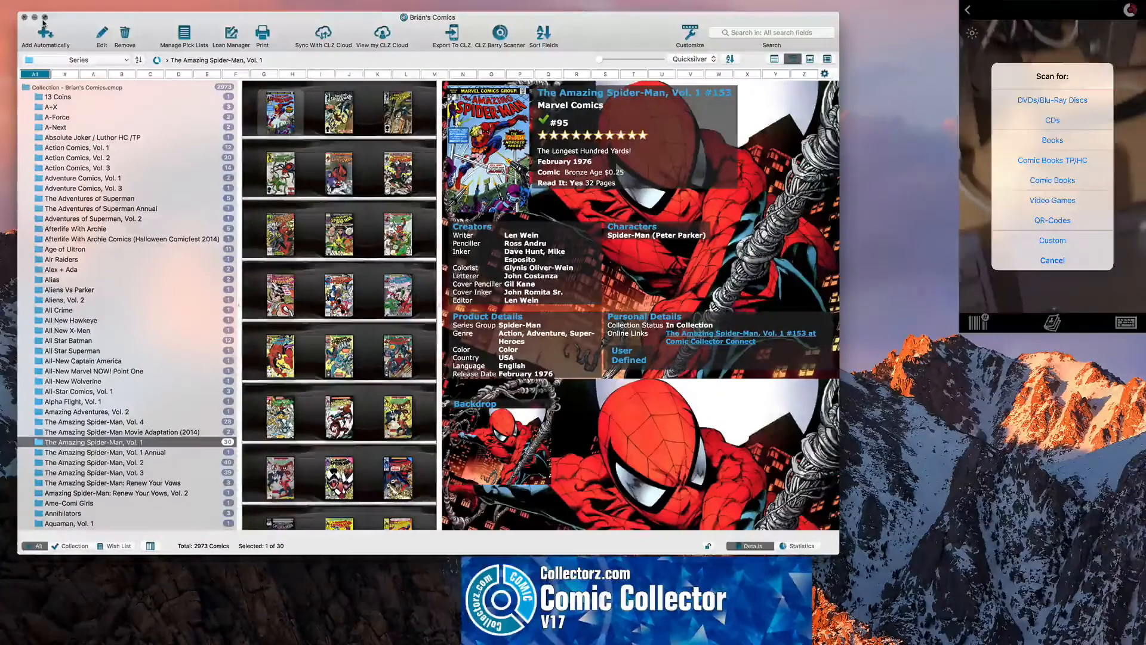
click(1051, 260)
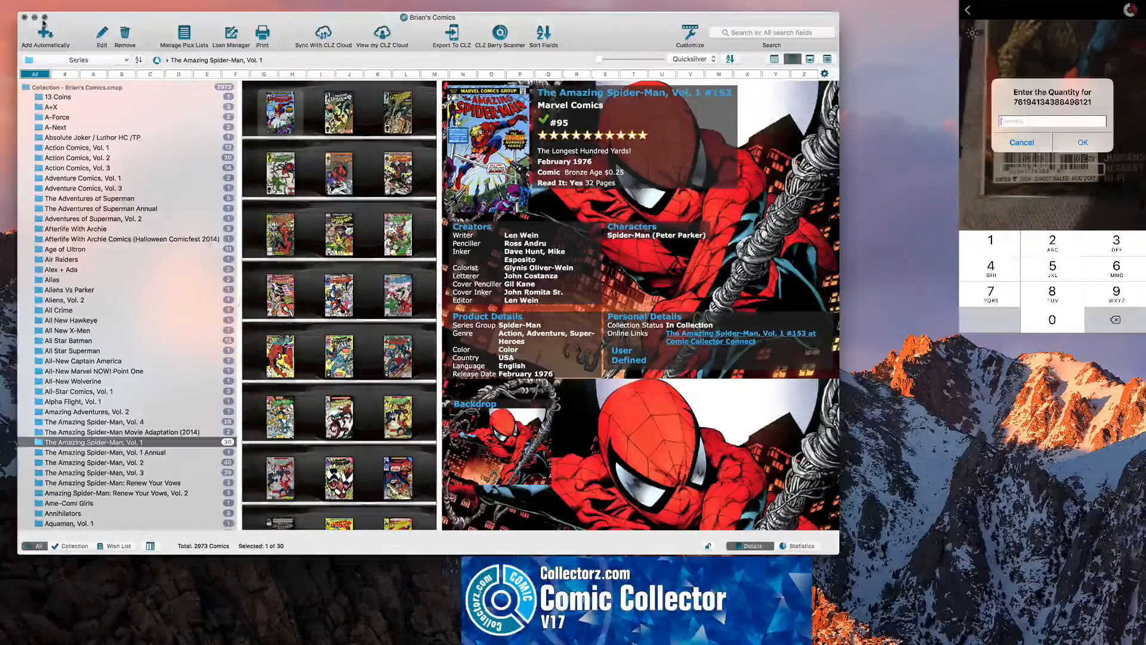
click(990, 240)
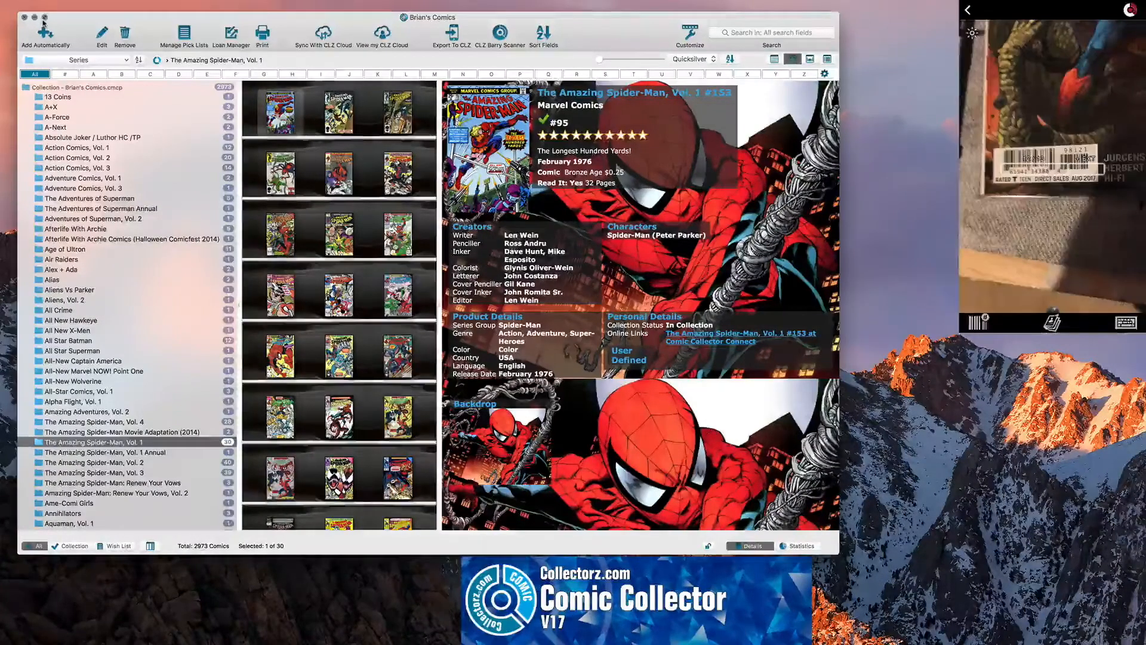
Look up the queued barcode and select Action Comics Vol. 3 #981B Variant Gary Frank Cover
click(43, 33)
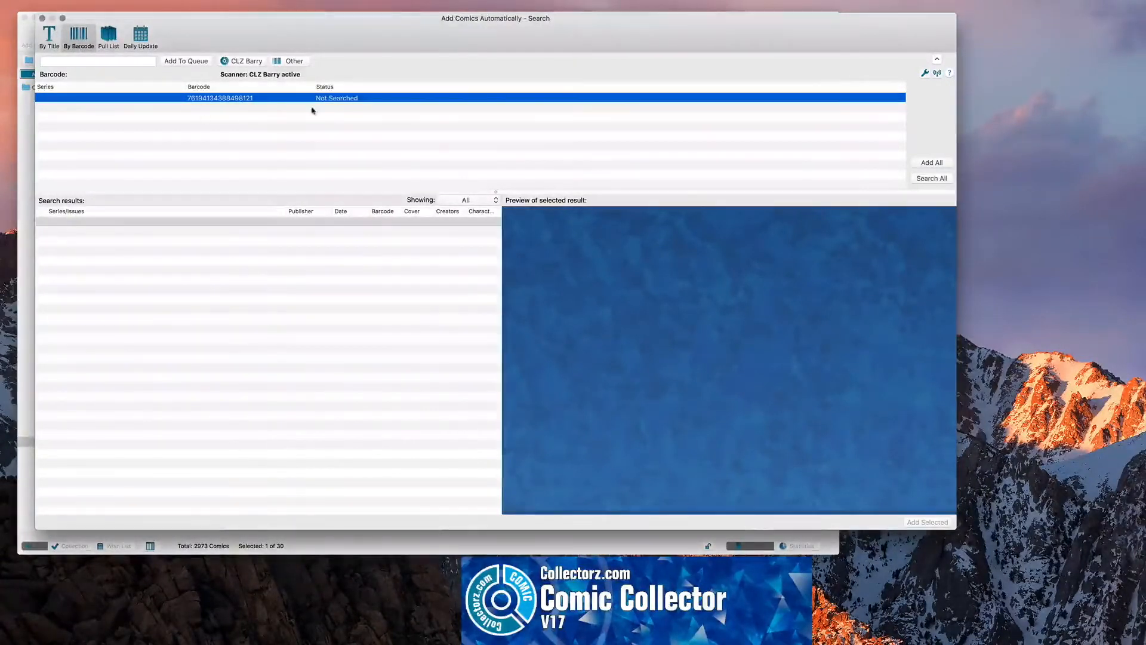
mouse_move(270, 114)
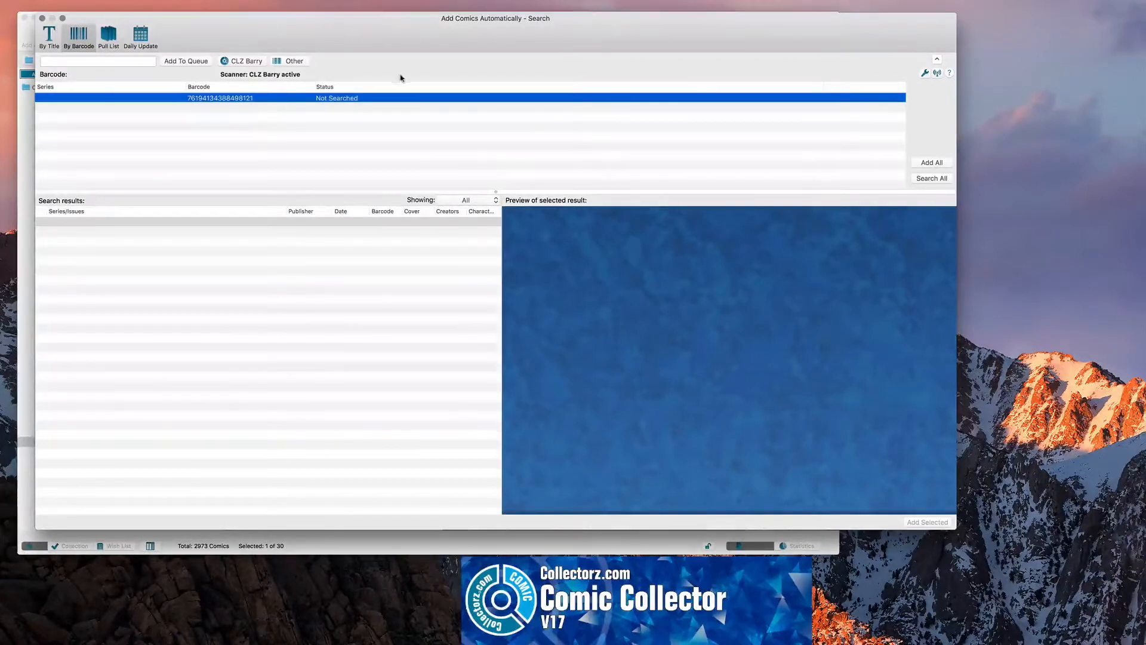
click(932, 178)
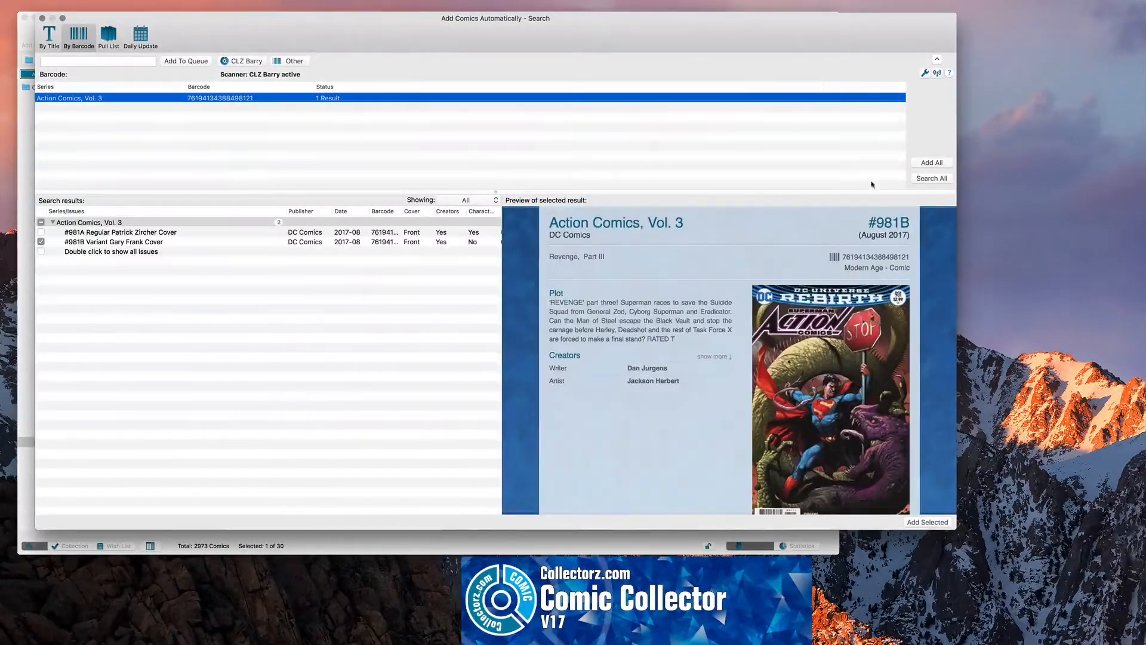
mouse_move(157, 335)
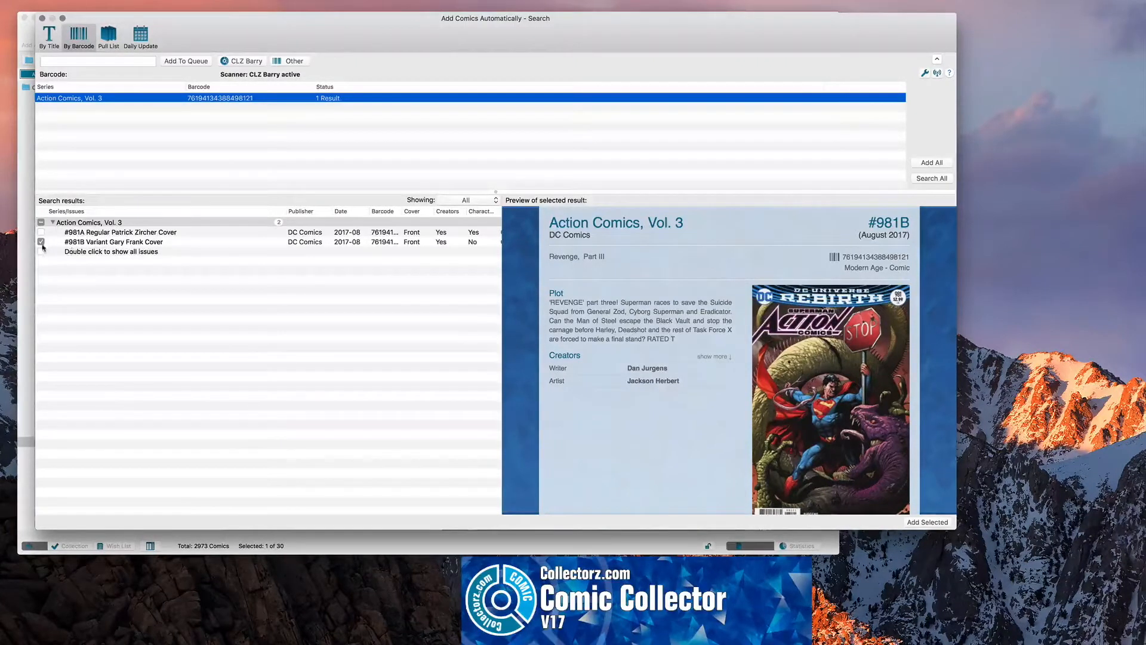
click(42, 232)
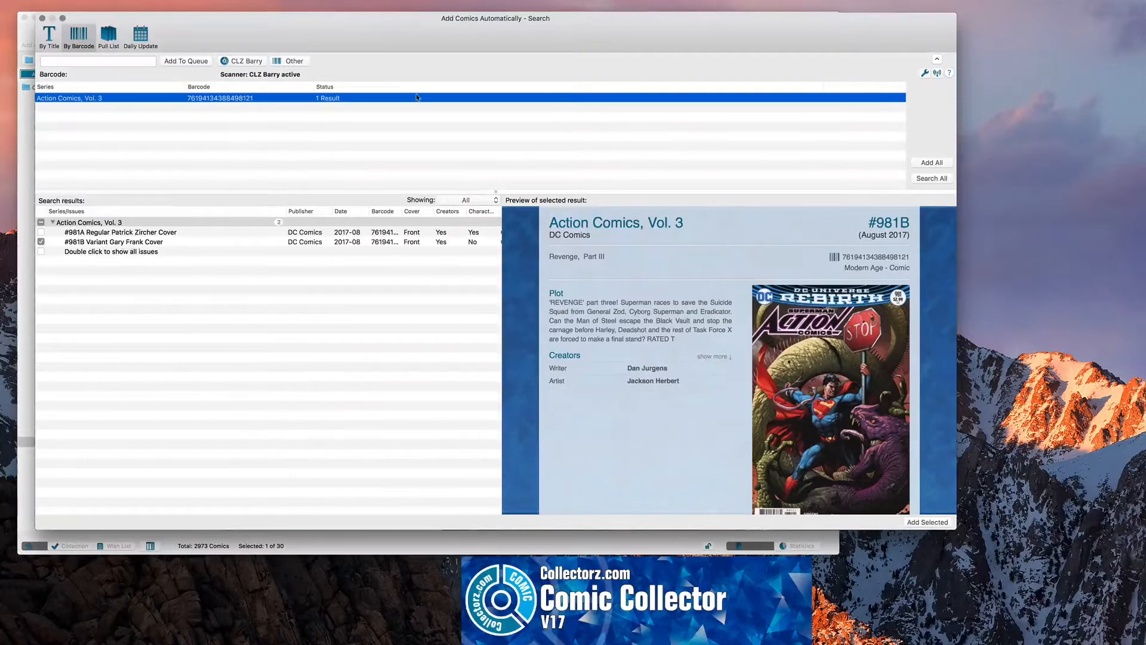
mouse_move(639, 270)
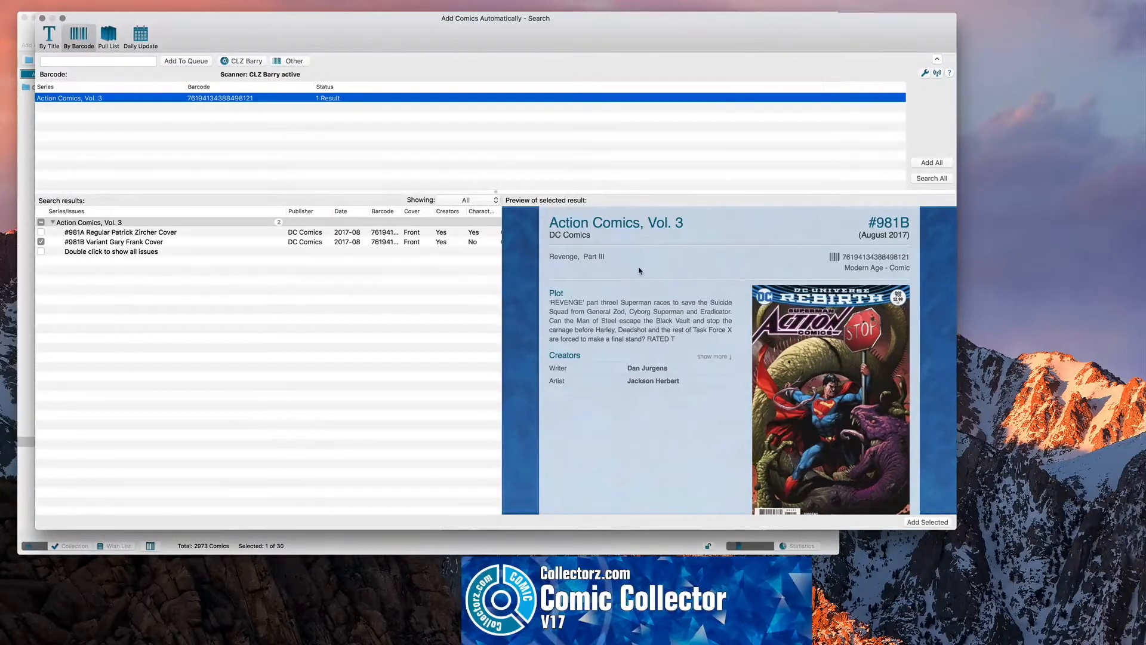
scroll(down, 3)
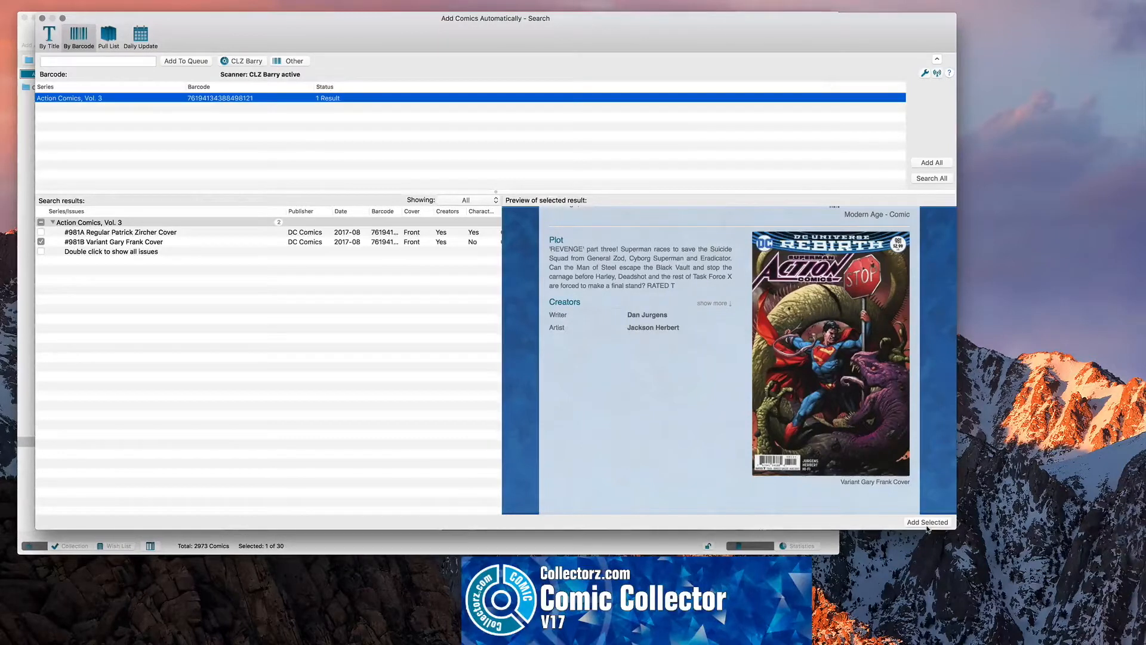
click(927, 522)
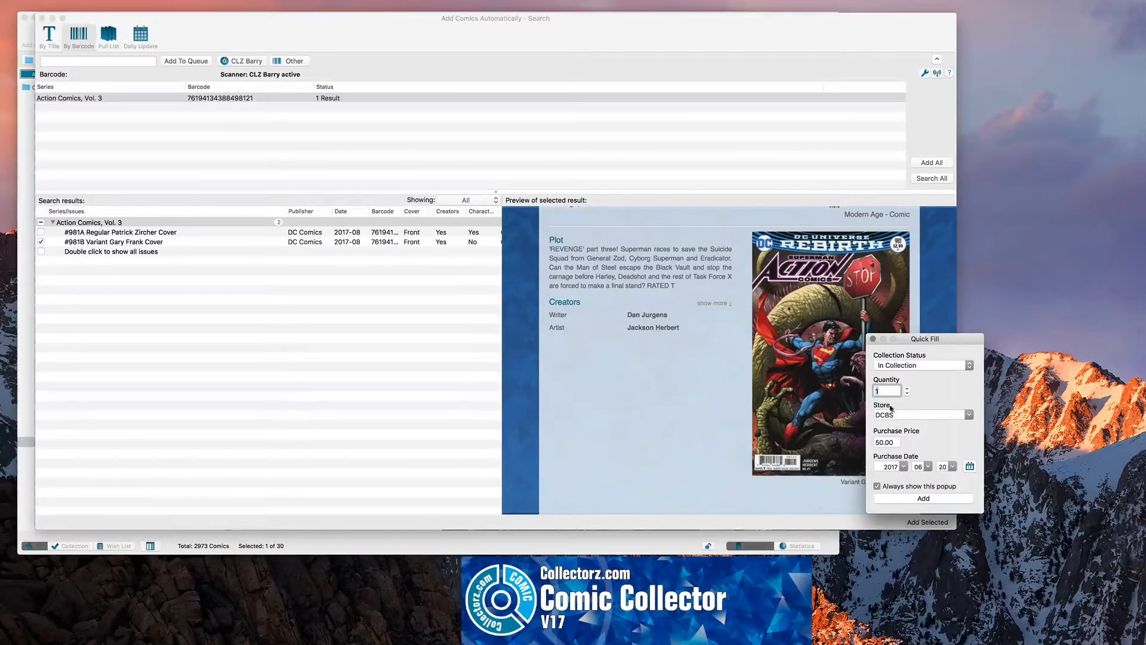
Add the #981B variant with purchase price 2.99 from store DCBS
click(918, 415)
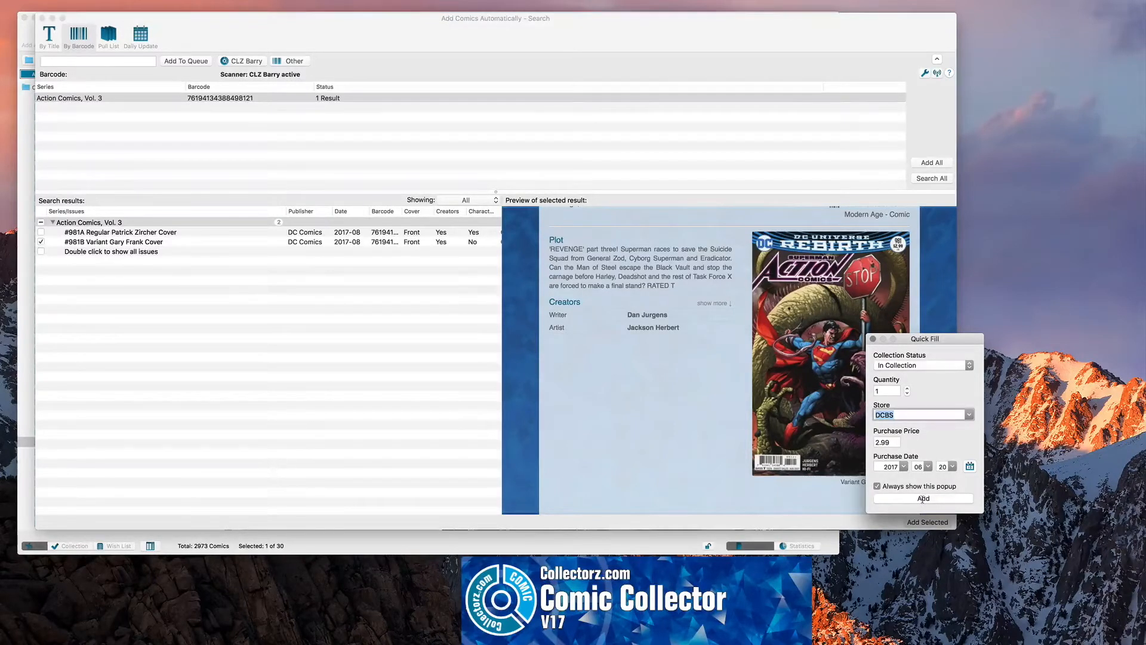
click(923, 498)
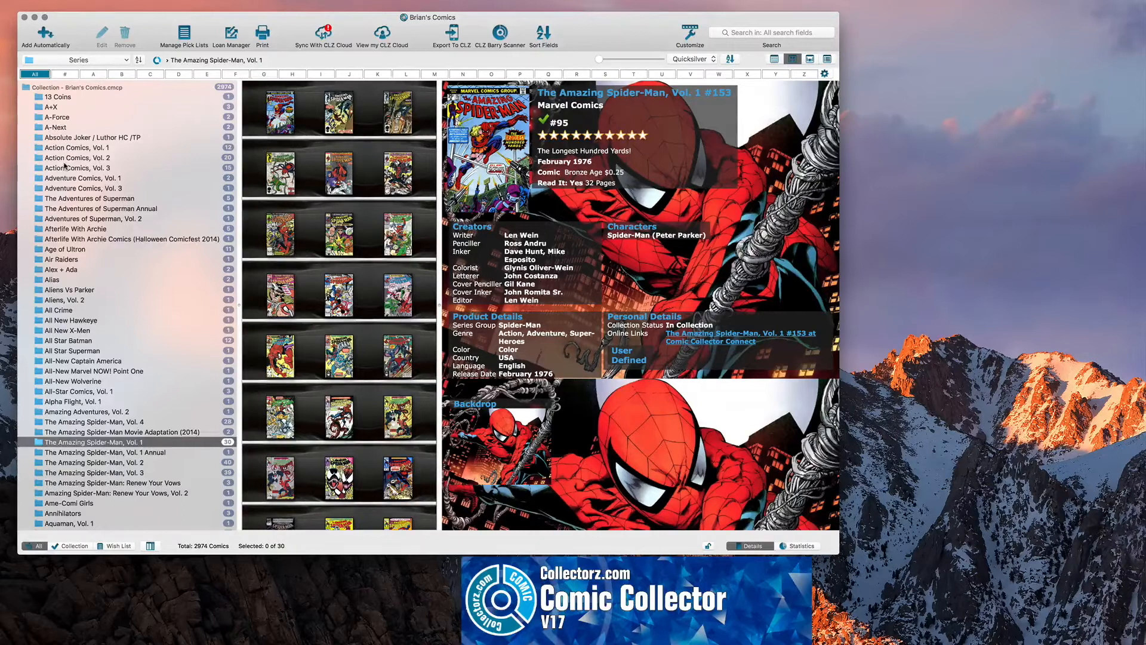
Display the Action Comics, Vol. 3 issues and bring up actions for the #981B comic
click(79, 168)
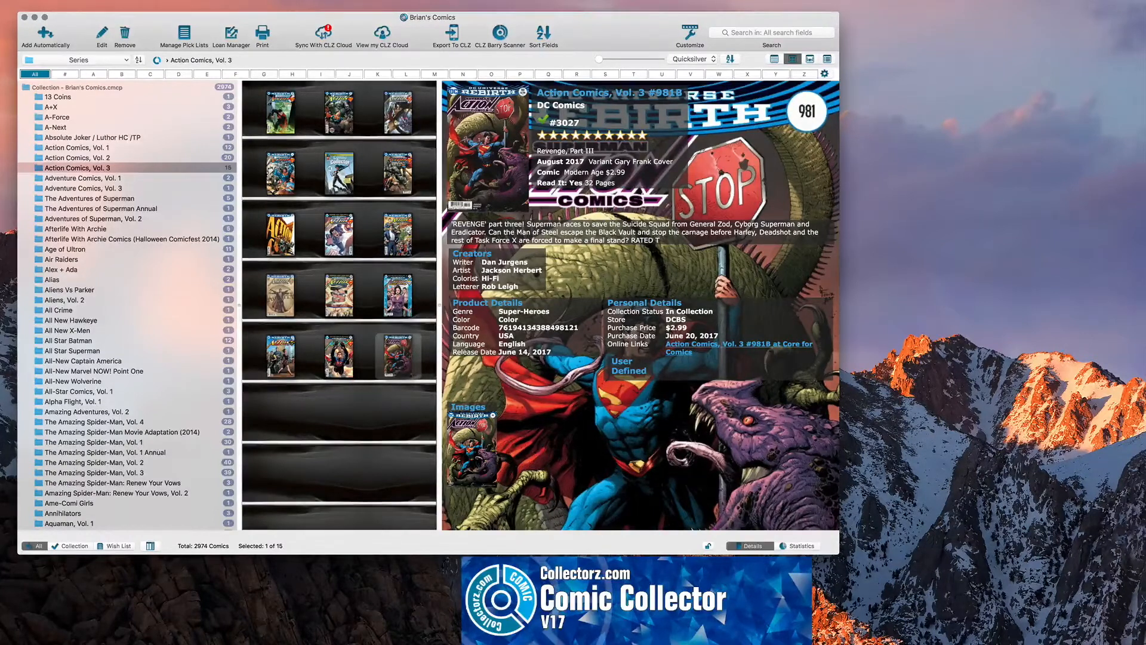
mouse_move(733, 329)
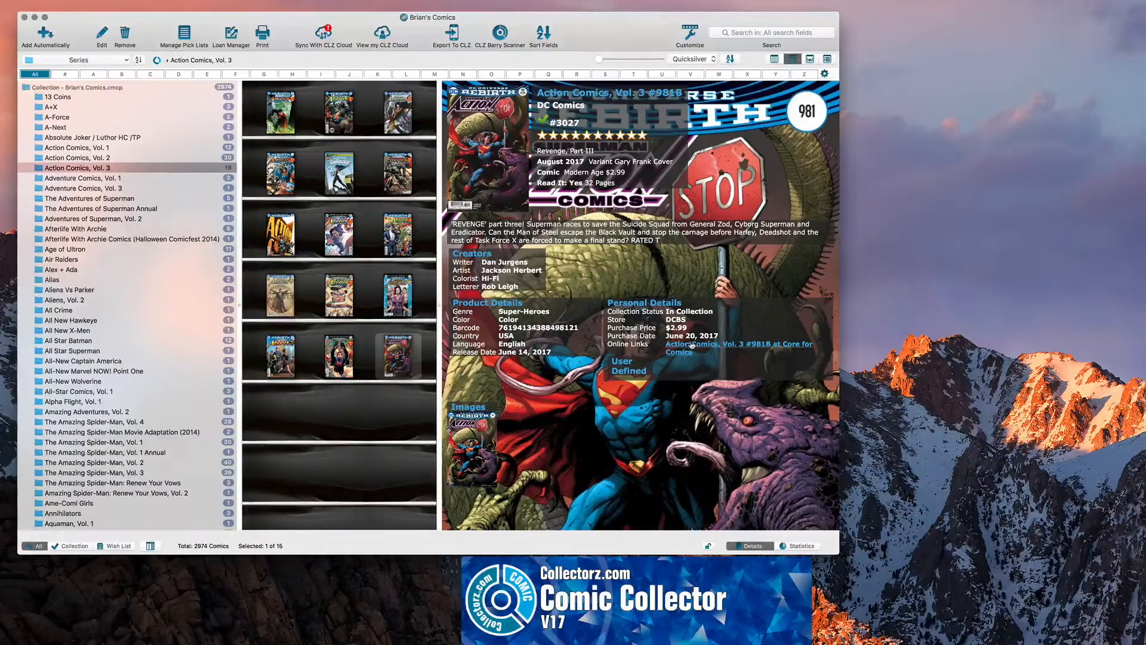
mouse_move(695, 347)
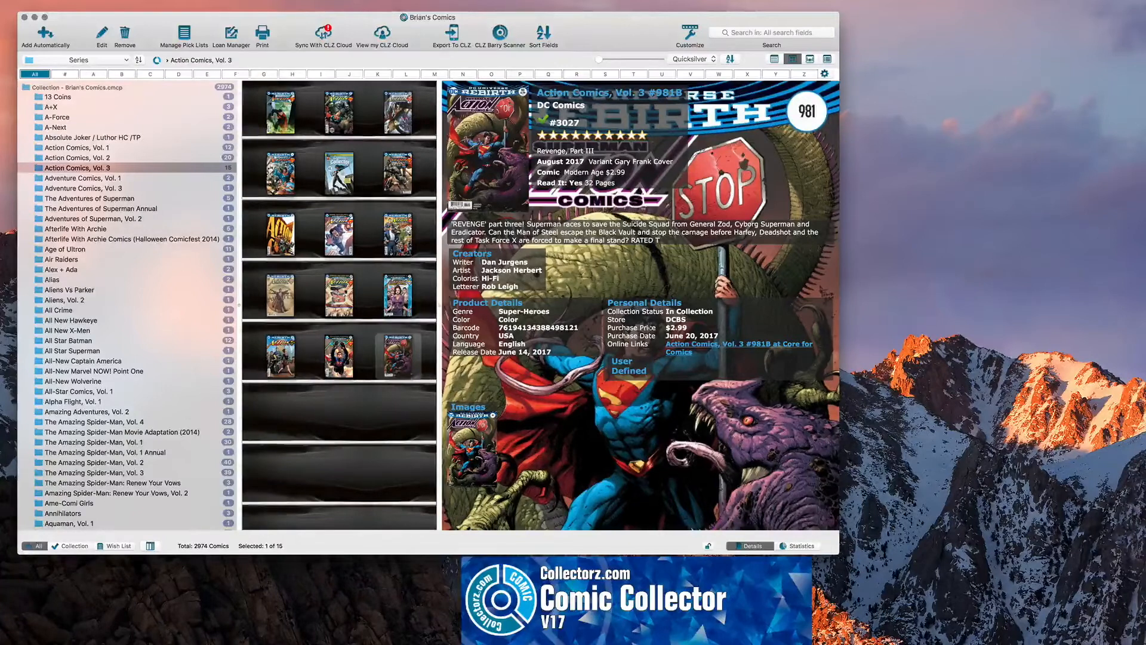
right_click(395, 355)
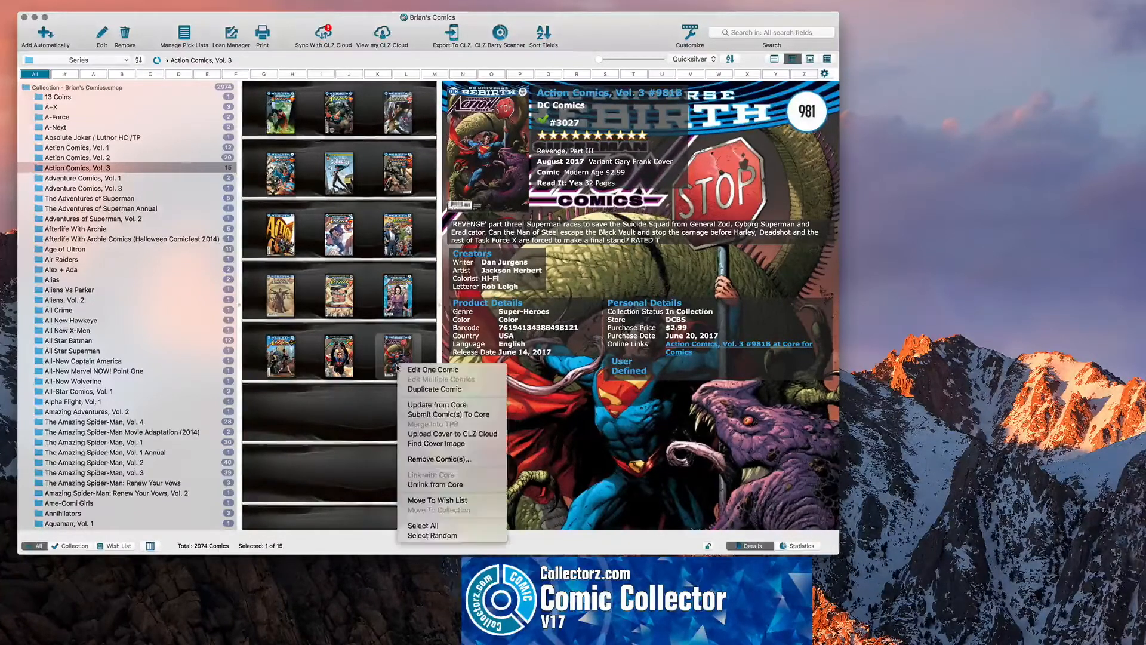
Set the #981B comic's condition to Near Mint in its Personal details
click(432, 369)
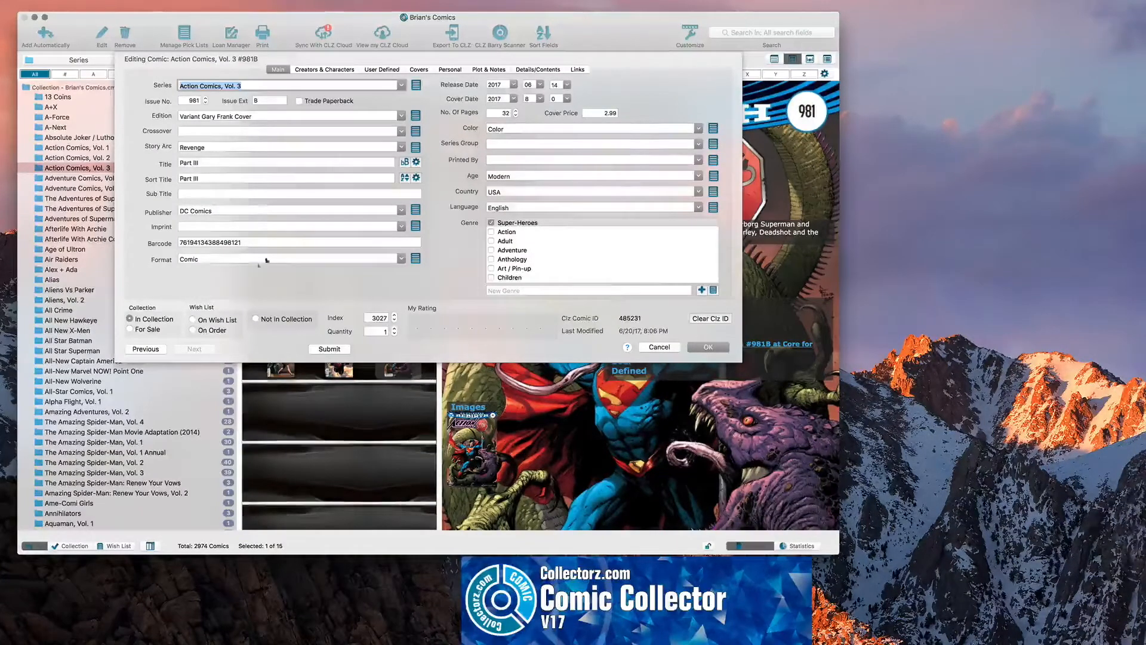
click(446, 69)
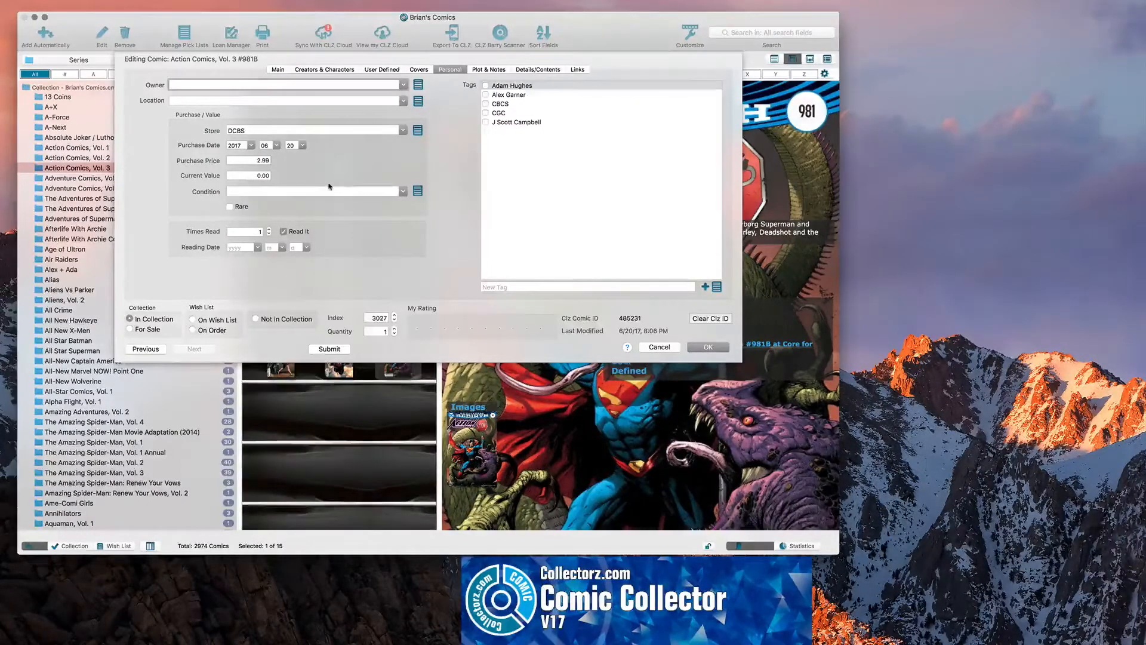
click(401, 191)
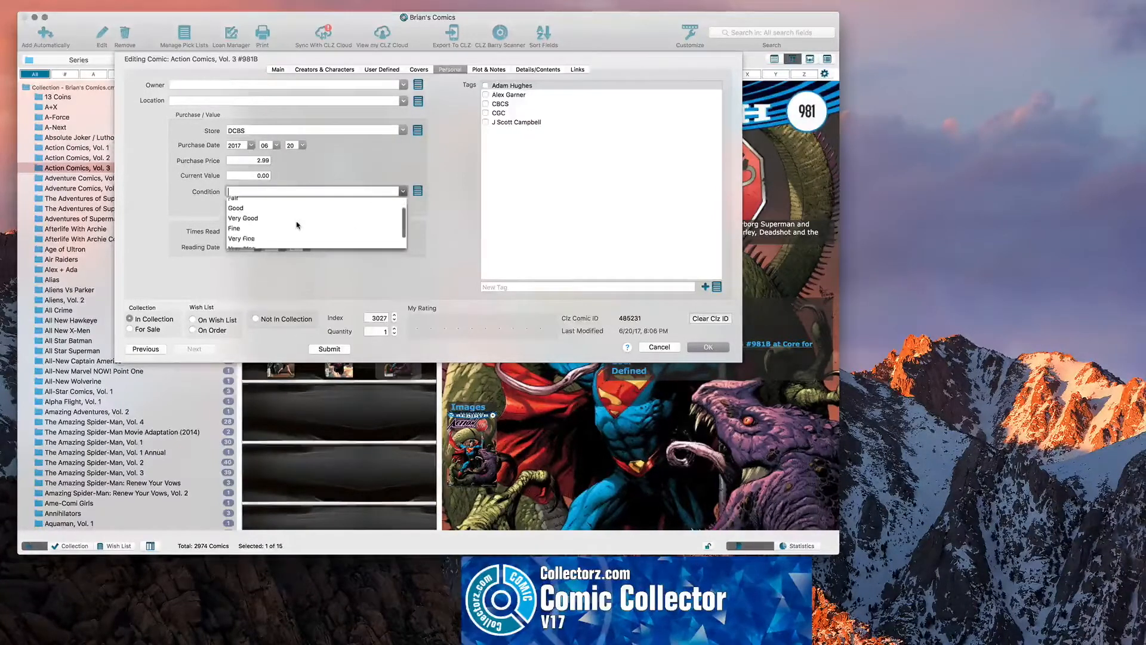
scroll(down, 3)
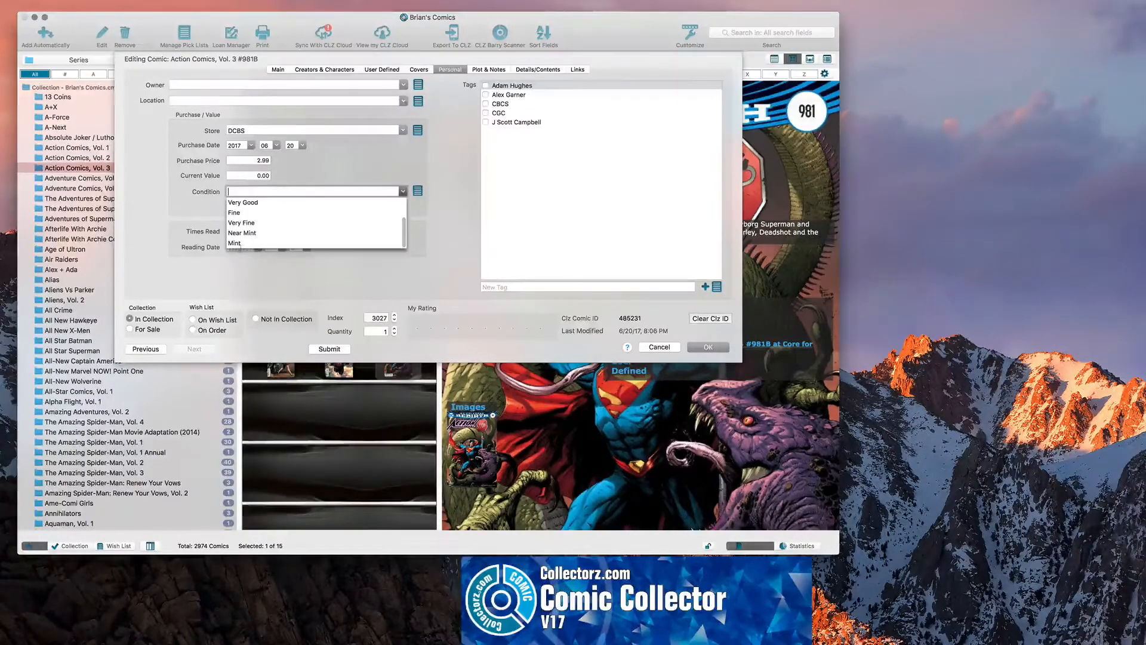
click(244, 233)
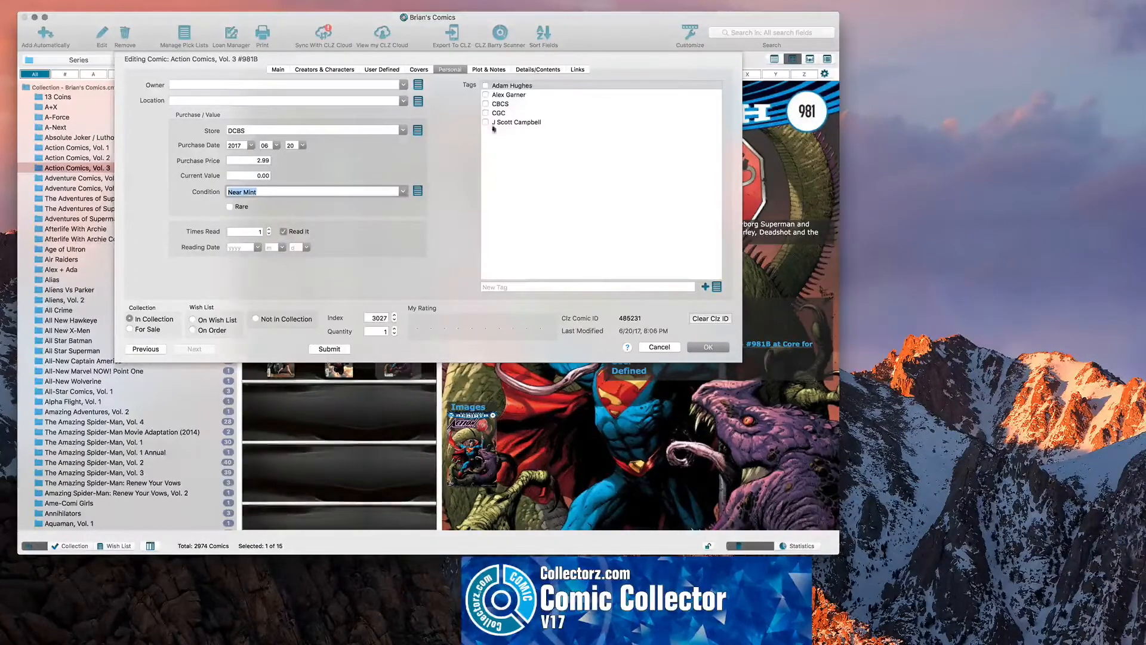
Begin typing a new tag 'qar' for the comic
click(585, 286)
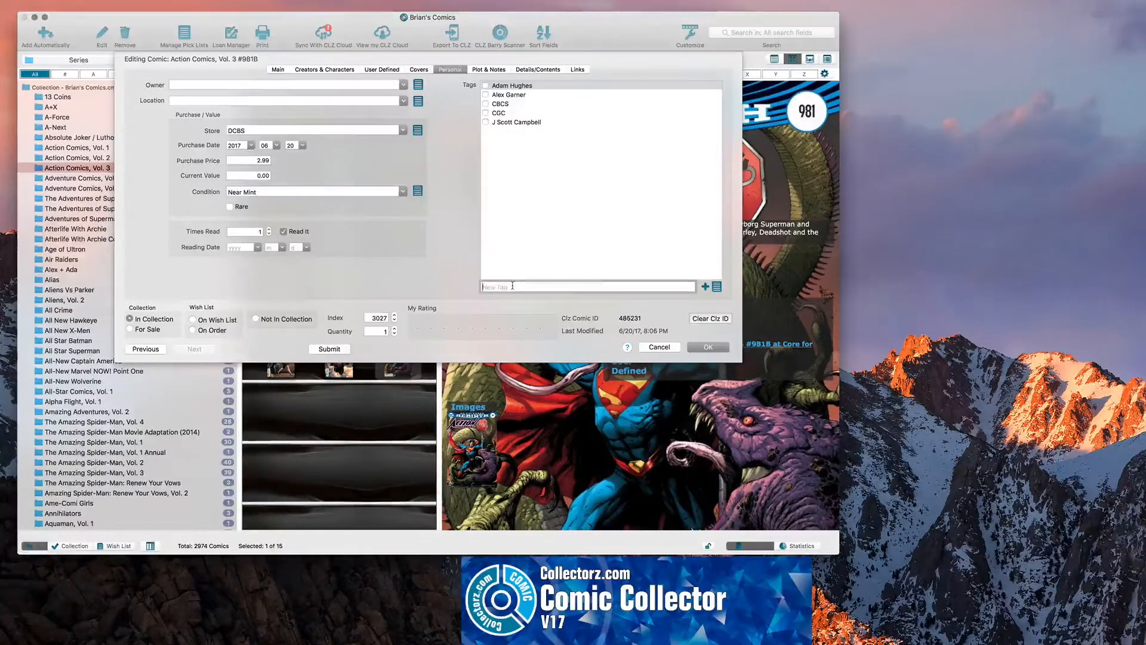
text(q)
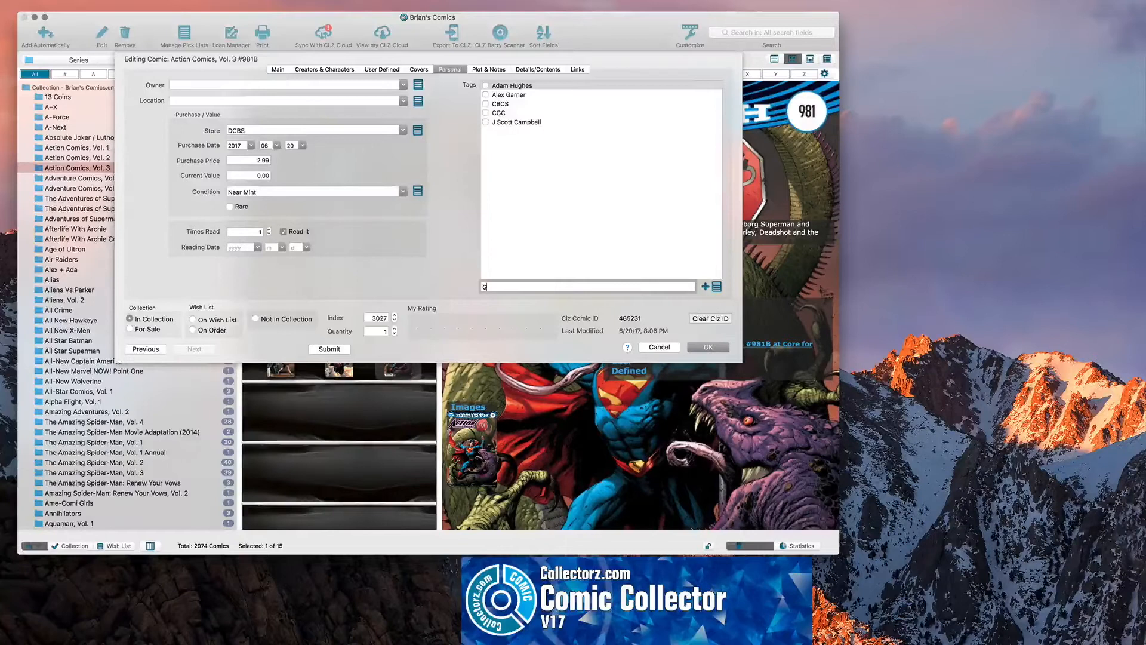
text(ar)
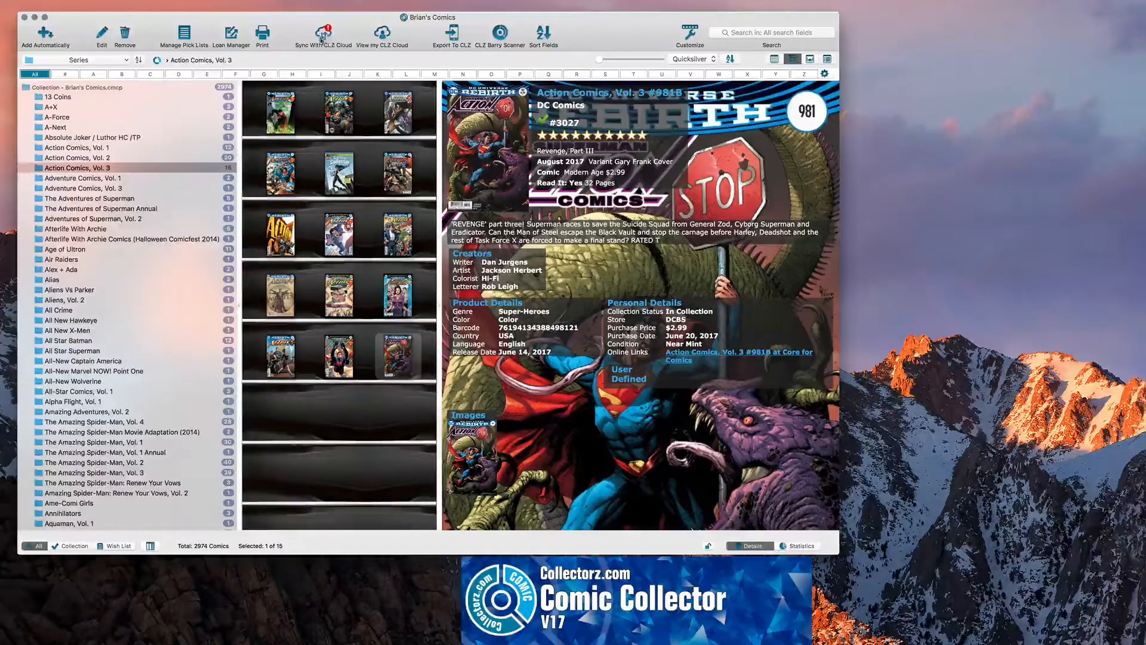
Sync changes to CLZ Cloud and view the 15 Action Comics, Vol. 3 issues online
click(323, 29)
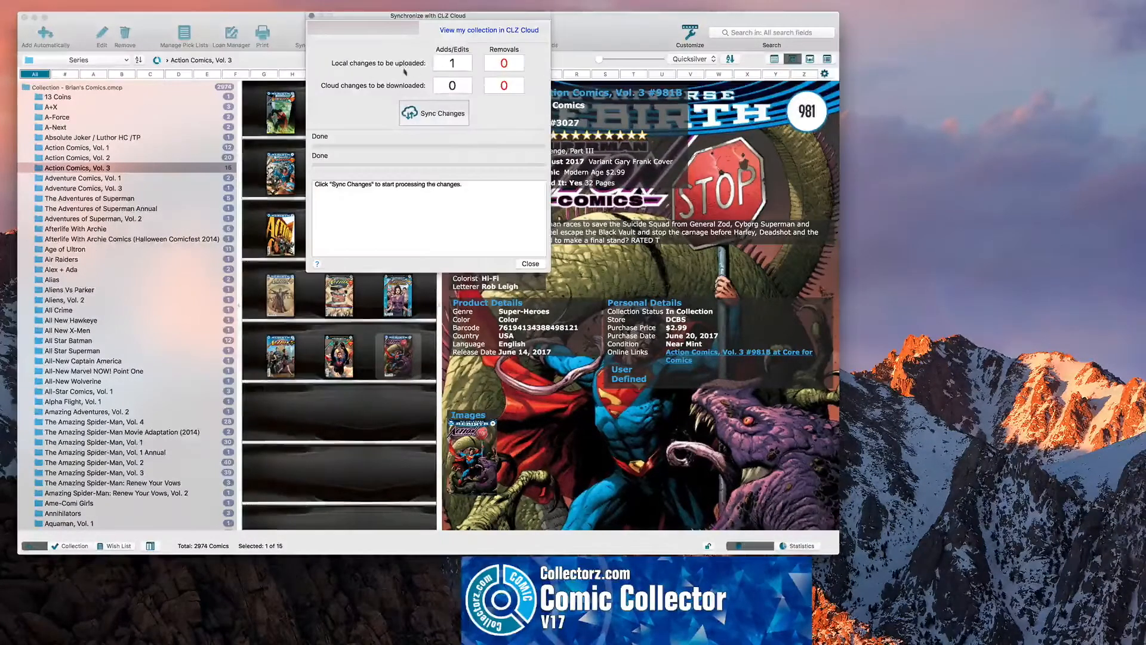
click(433, 113)
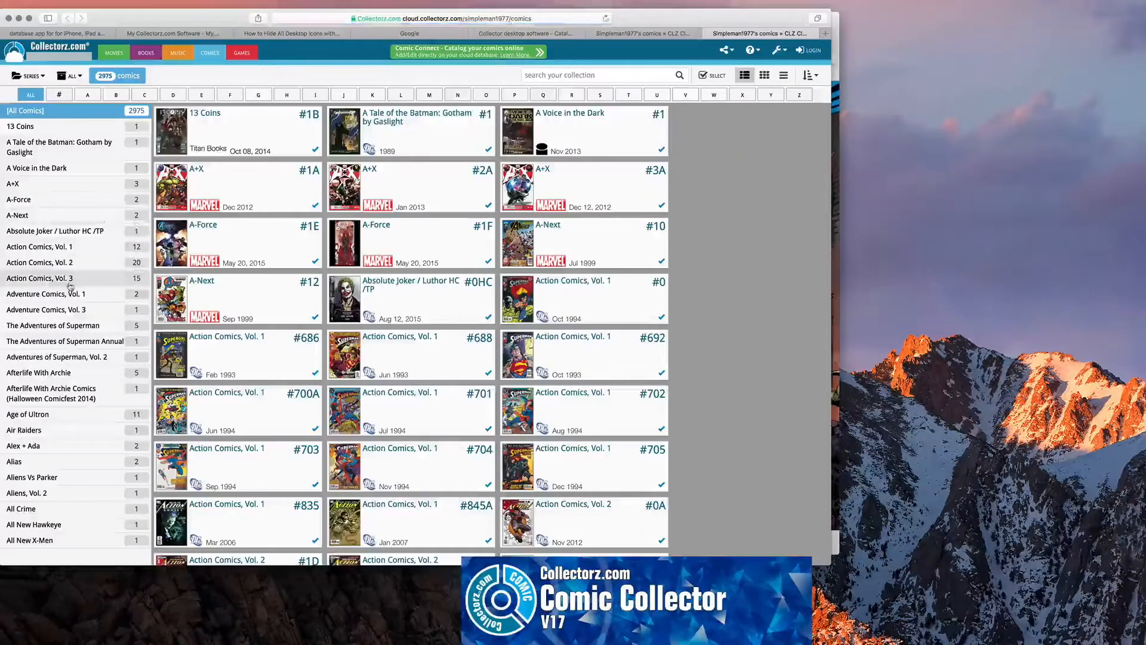
click(40, 277)
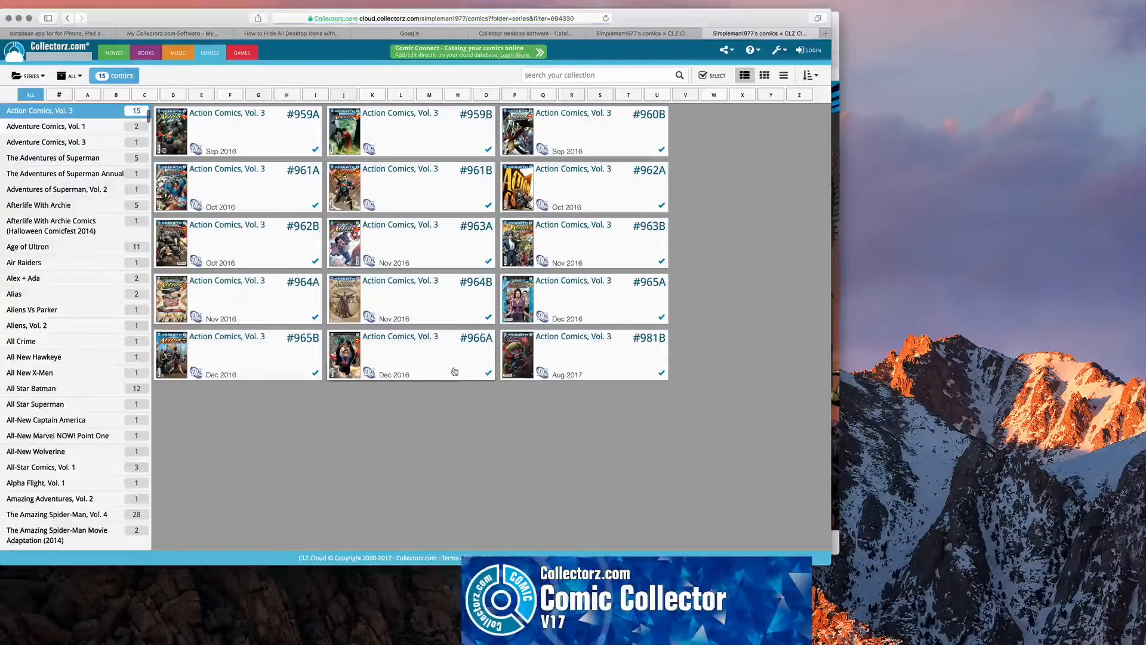